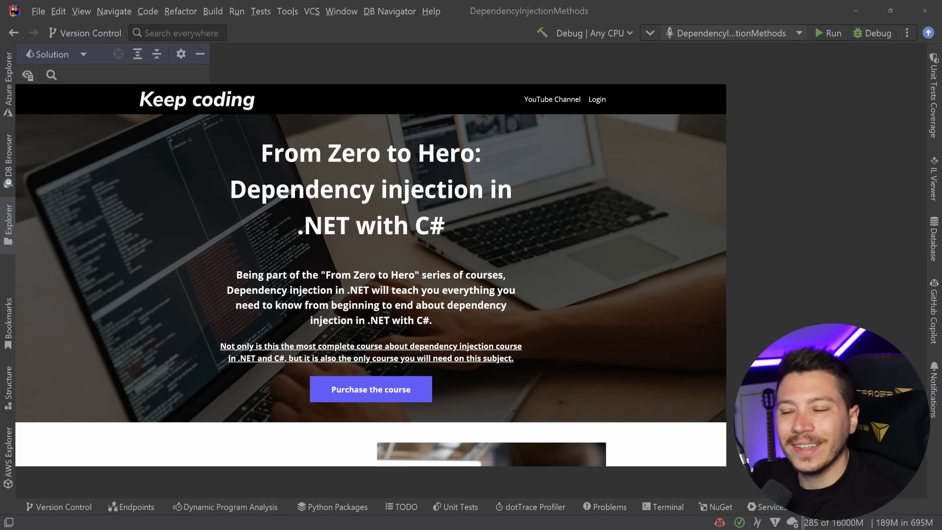
Step: Scroll the Keep Coding dependency injection course page from the hero section to the Curriculum
scroll(down, 3)
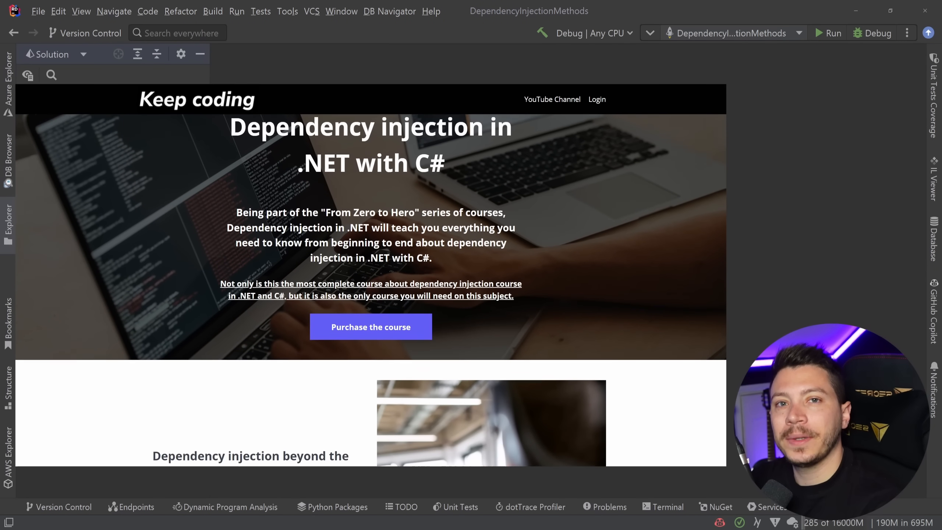
scroll(down, 3)
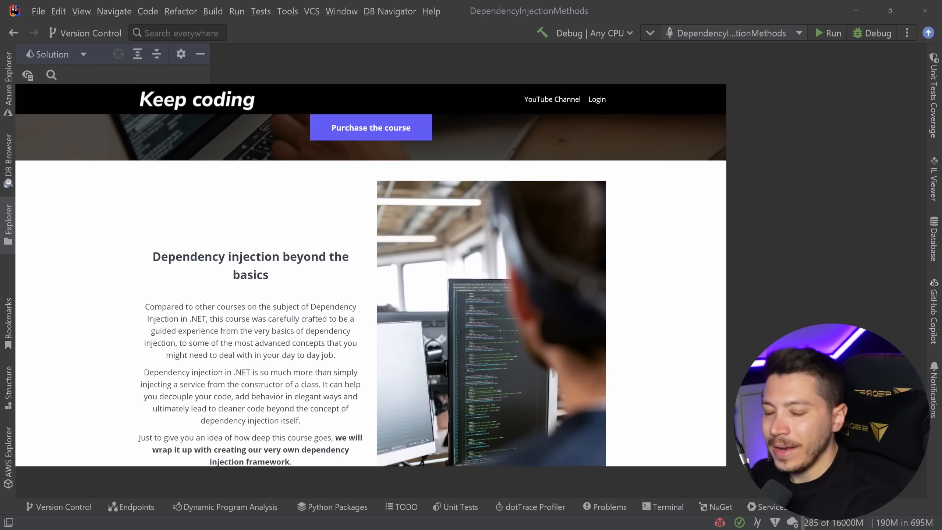
scroll(down, 3)
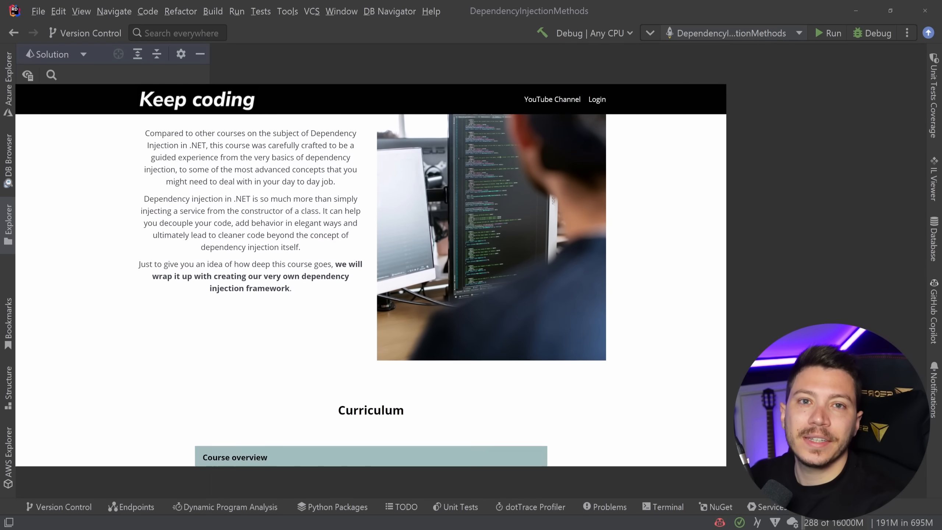
scroll(down, 3)
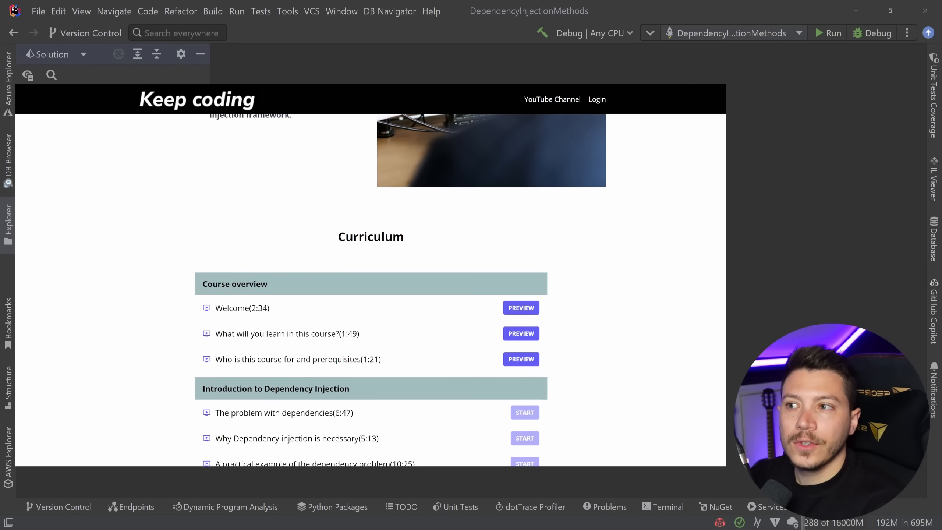
scroll(down, 3)
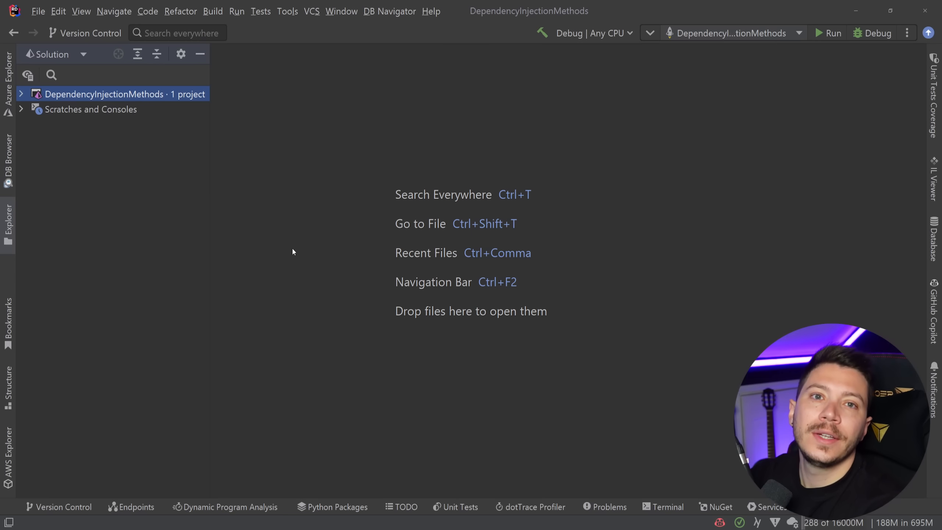
mouse_move(66, 146)
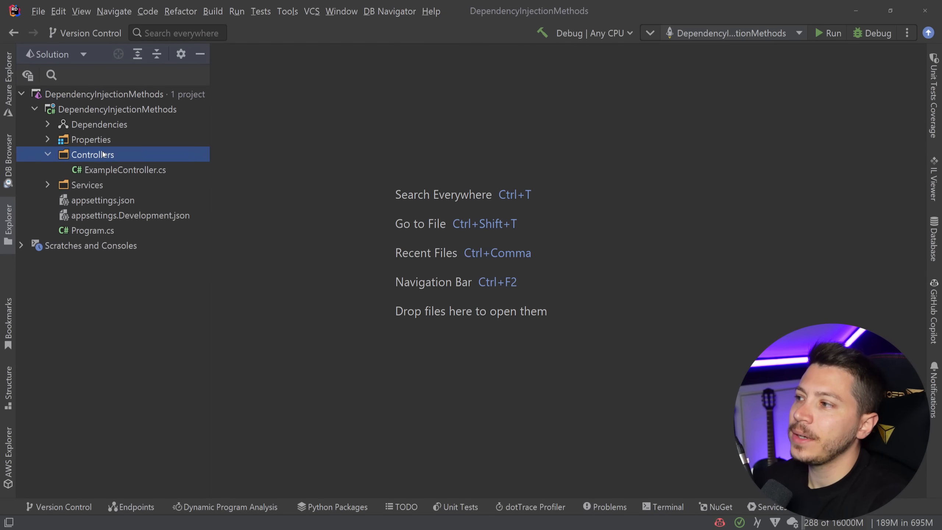
Step: Open ExampleController.cs and IService.cs from the DependencyInjectionMethods solution tree
double_click(125, 169)
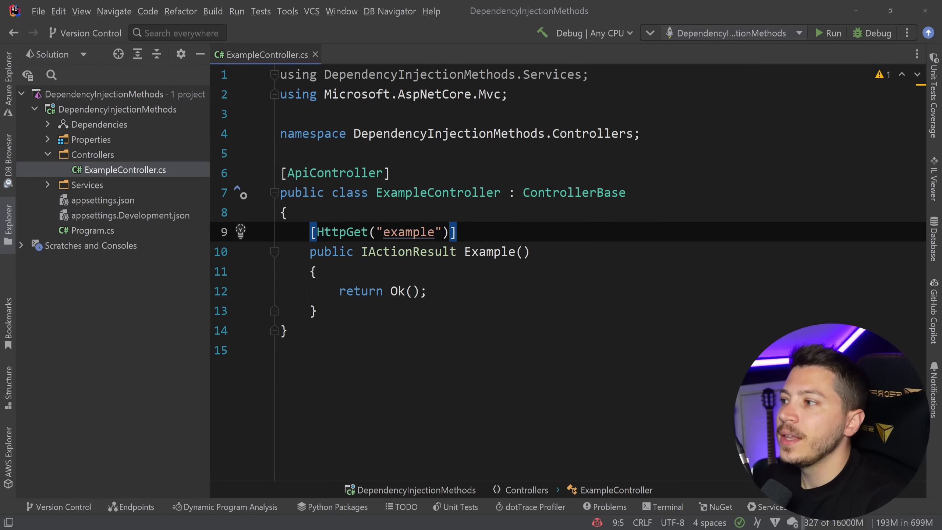
click(102, 201)
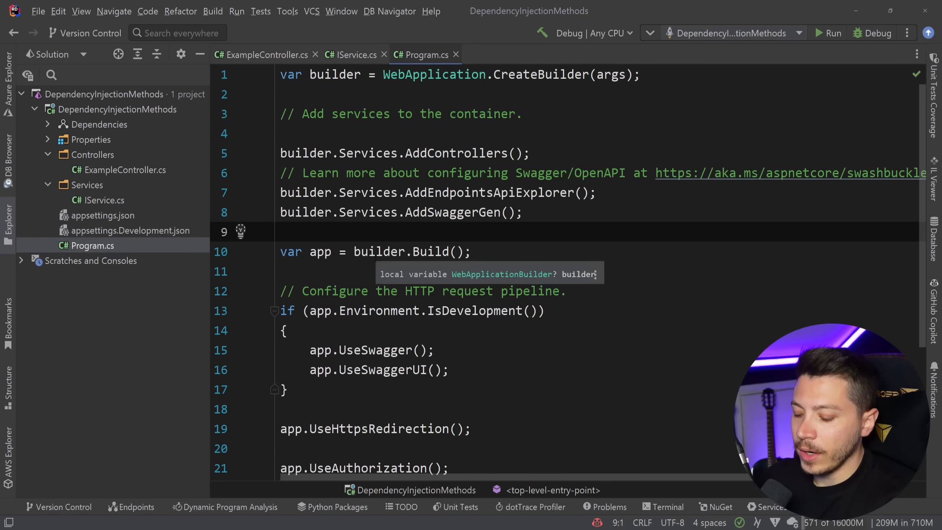
Step: Add builder.Services.AddSingleton<IService, ServiceOne>() to Program.cs with the Services import
key(enter)
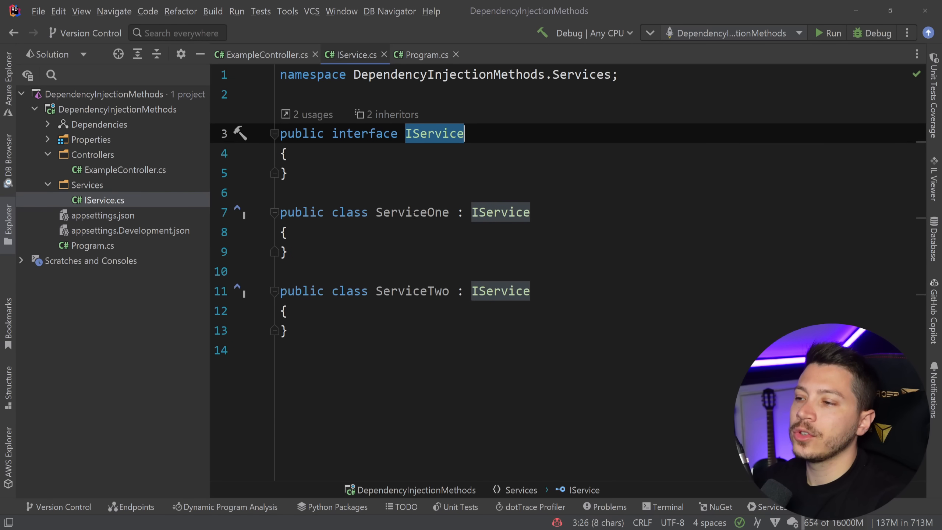
click(412, 211)
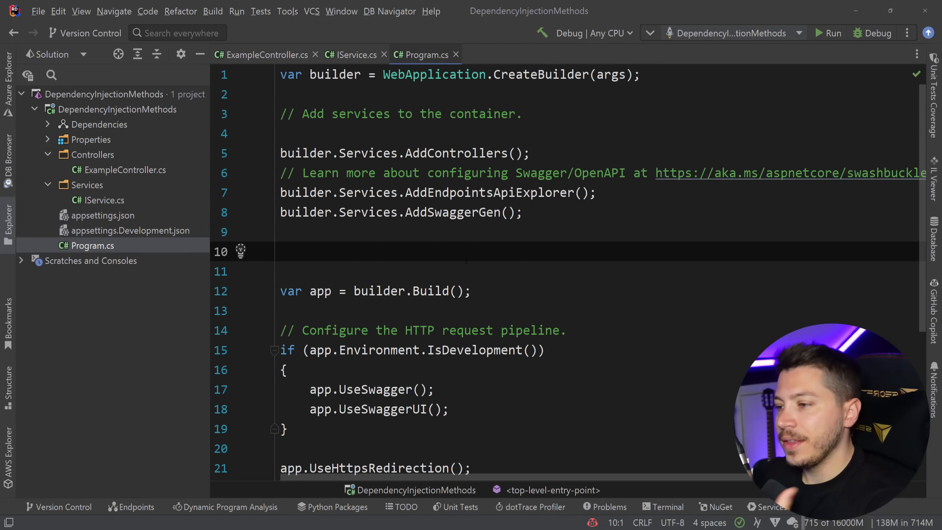
text(builder.Services)
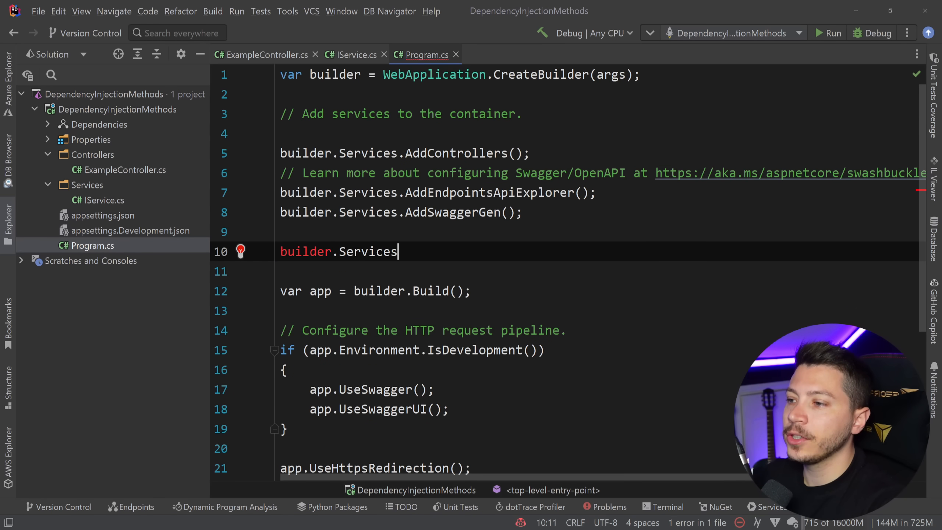
text(.AddSingleton<ISessi>()
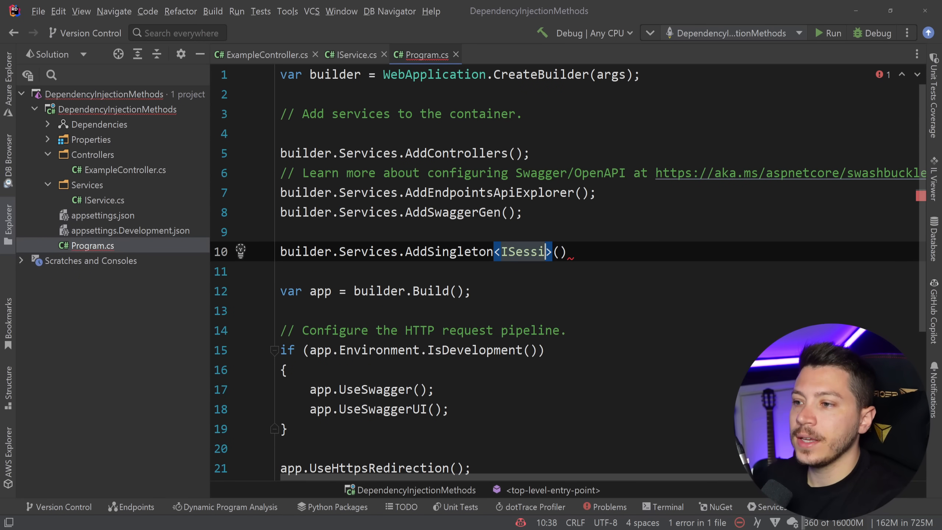
text(Serv)
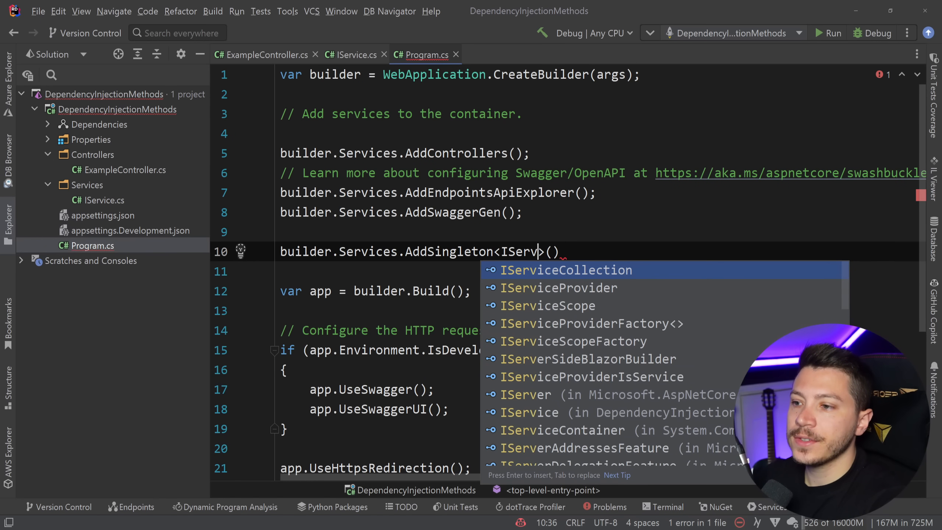
text(IService, ServiceOne)
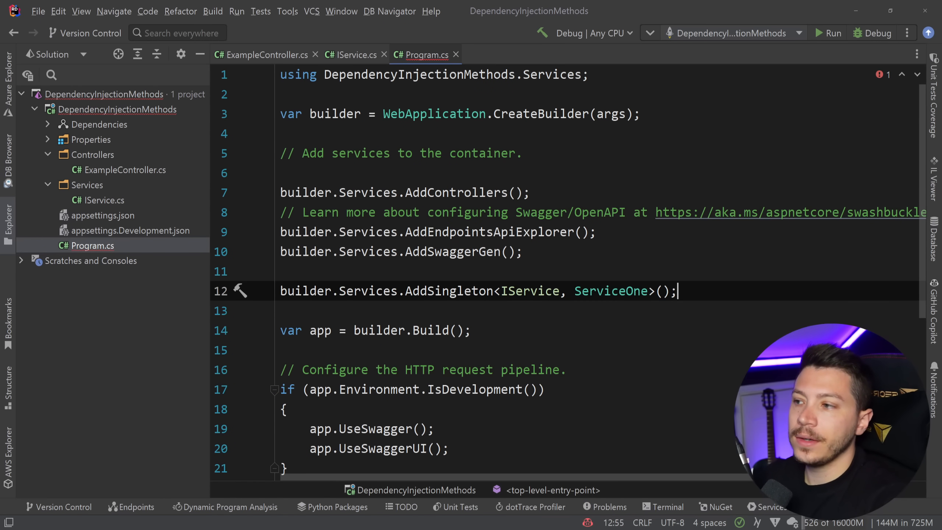
Step: Give ExampleController a readonly IService field and return Ok(_service.GetType().Name)
click(267, 55)
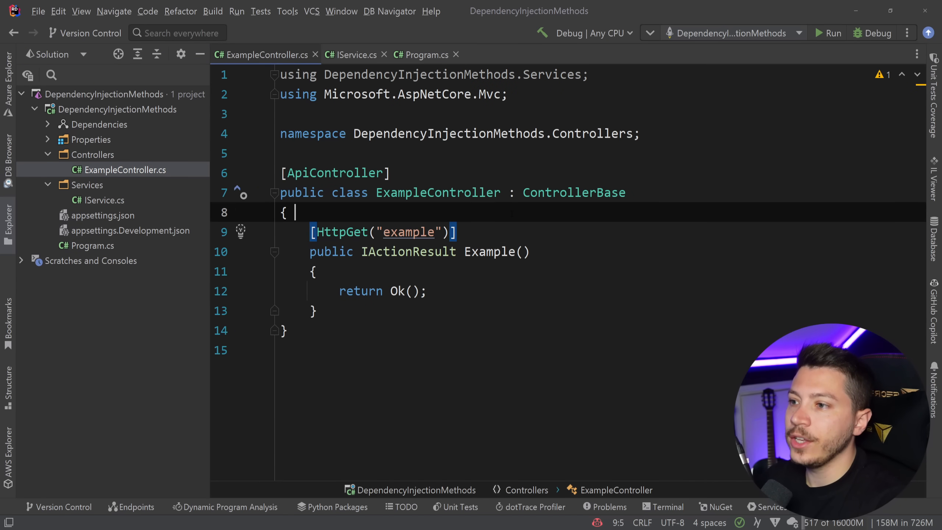
text(protected rea)
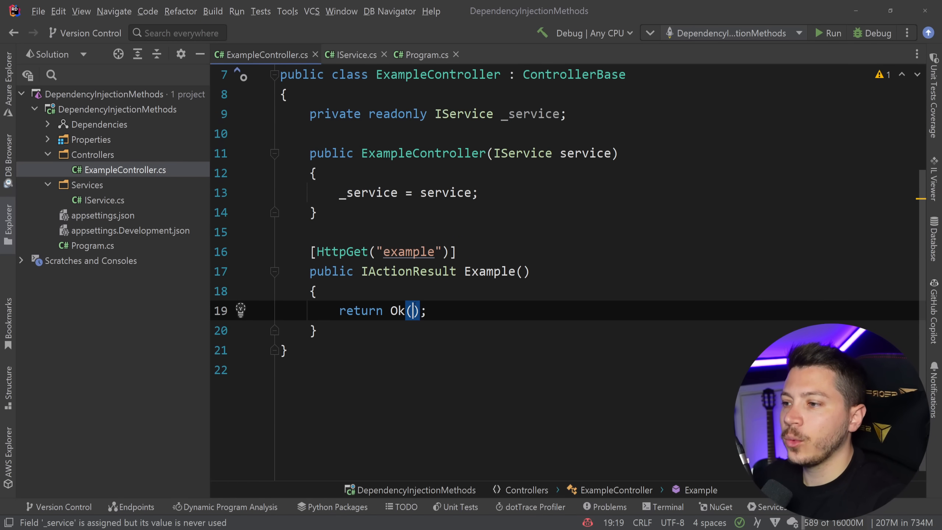
text(_service.)
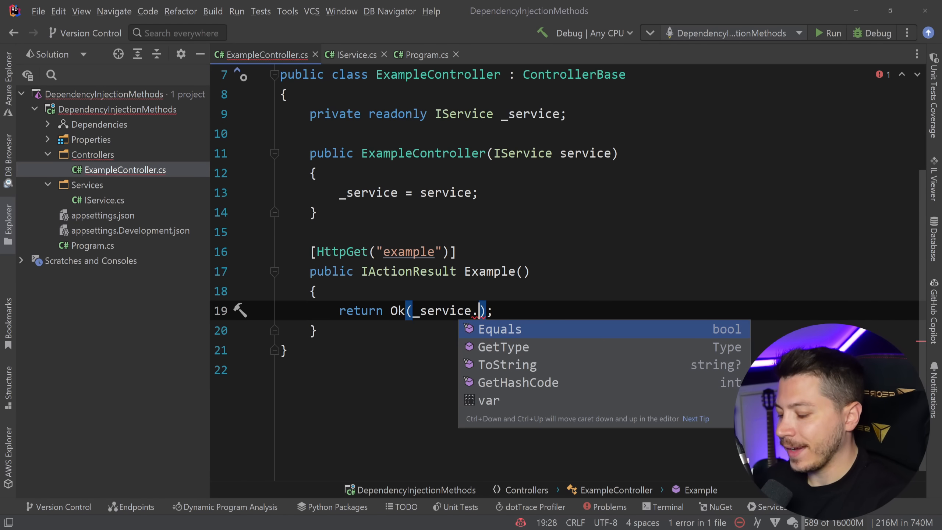
text(GetType().Name)
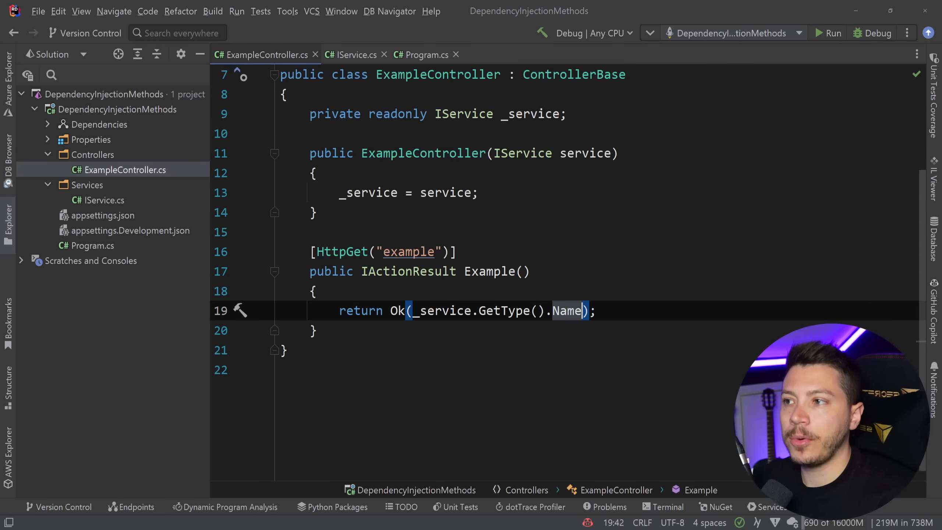
Step: Run the API in the debugger, stop it, and launch debugging again
click(876, 33)
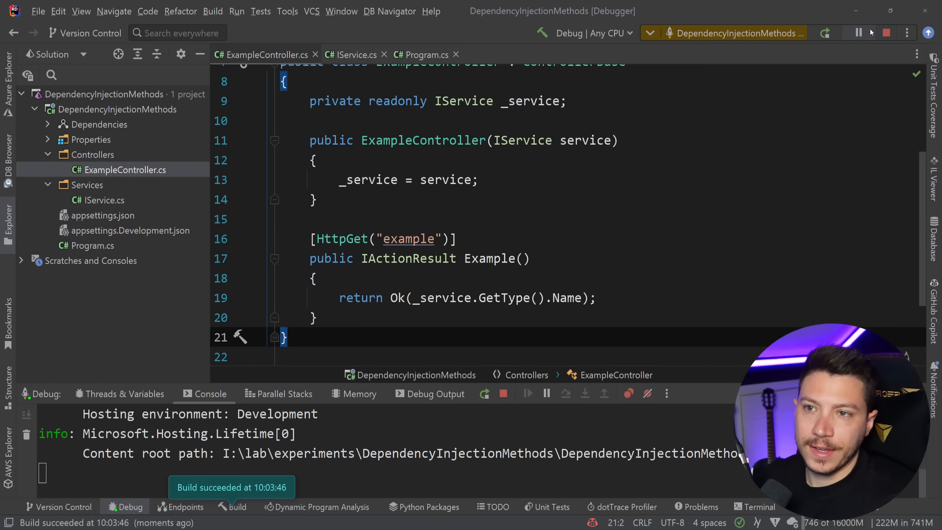
click(423, 54)
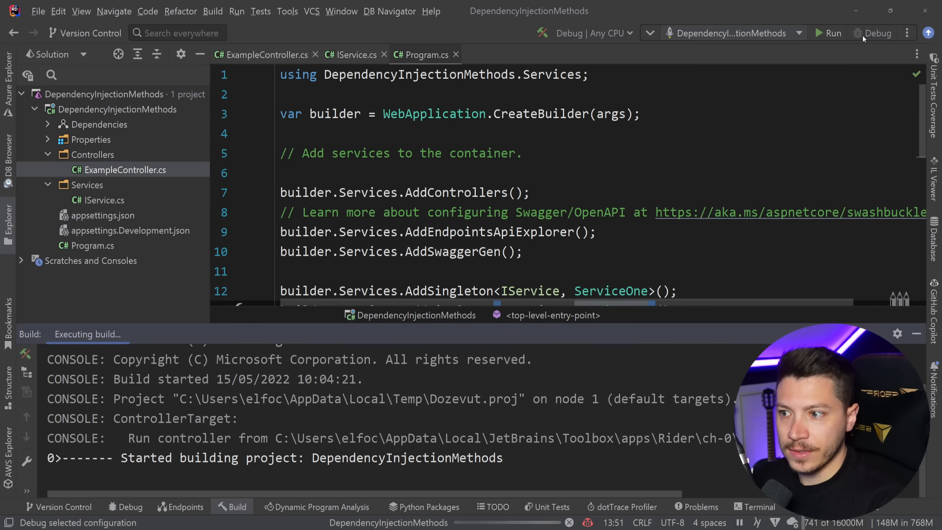
click(876, 33)
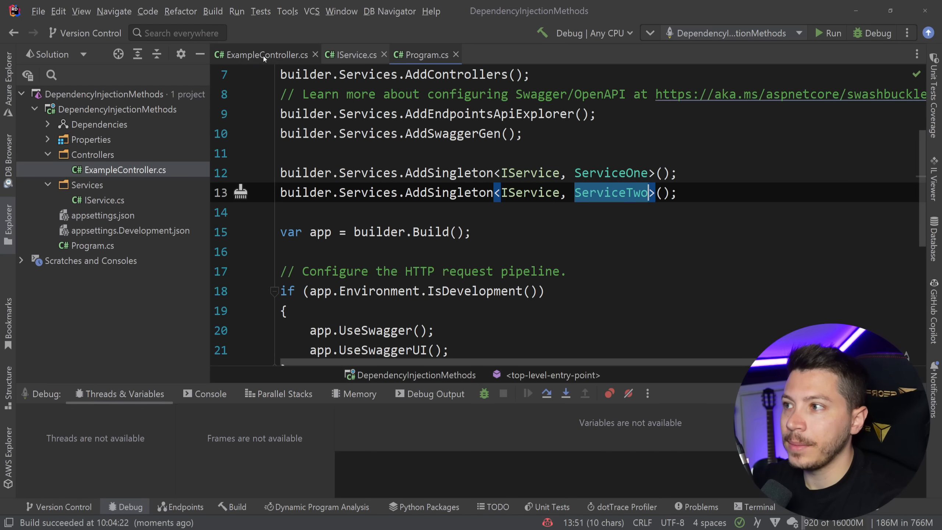
Step: Change the service field to IEnumerable<IService> and return _service.Select(x => x.GetType().Name)
click(267, 55)
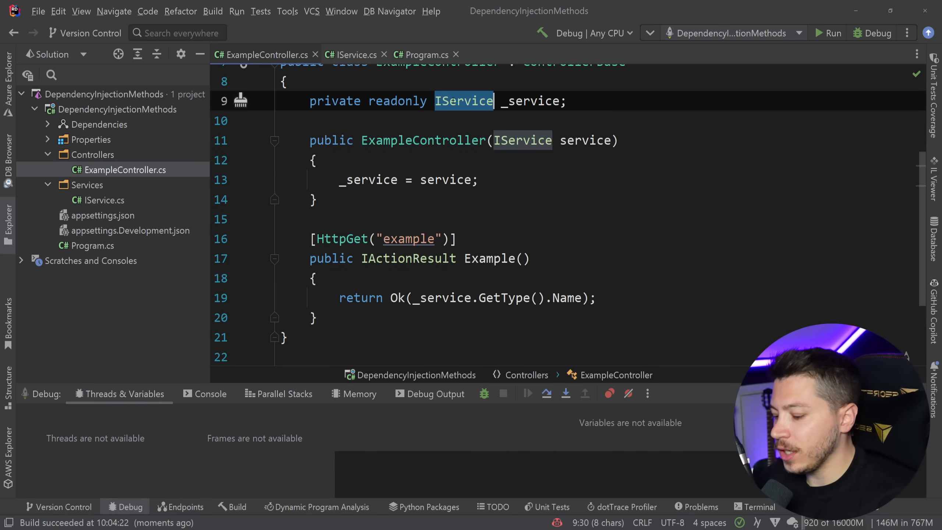
text(IEnumerable<I>)
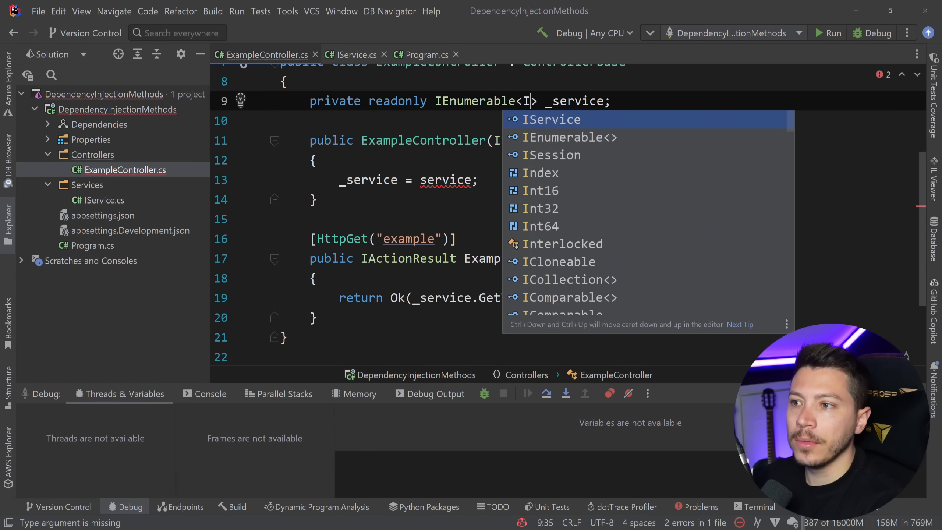
click(550, 119)
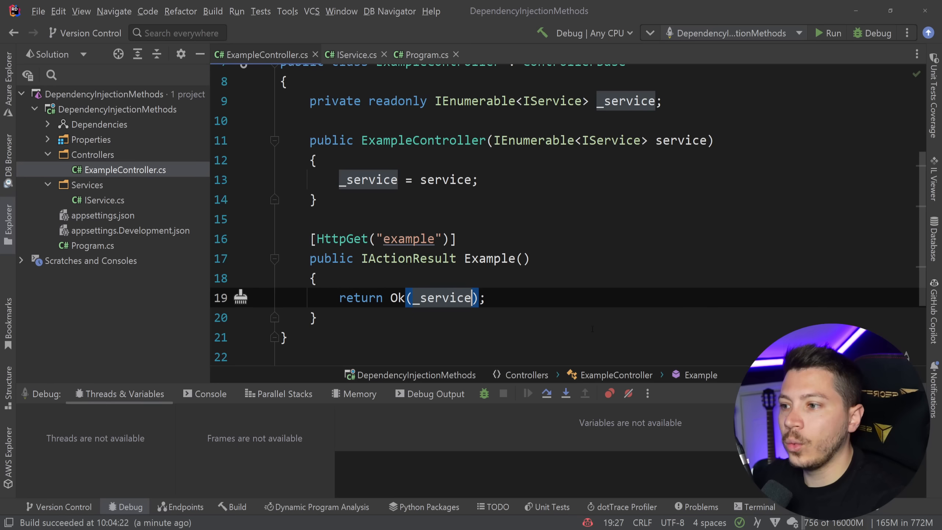
text(.Select(x=> x.GetType().Name)
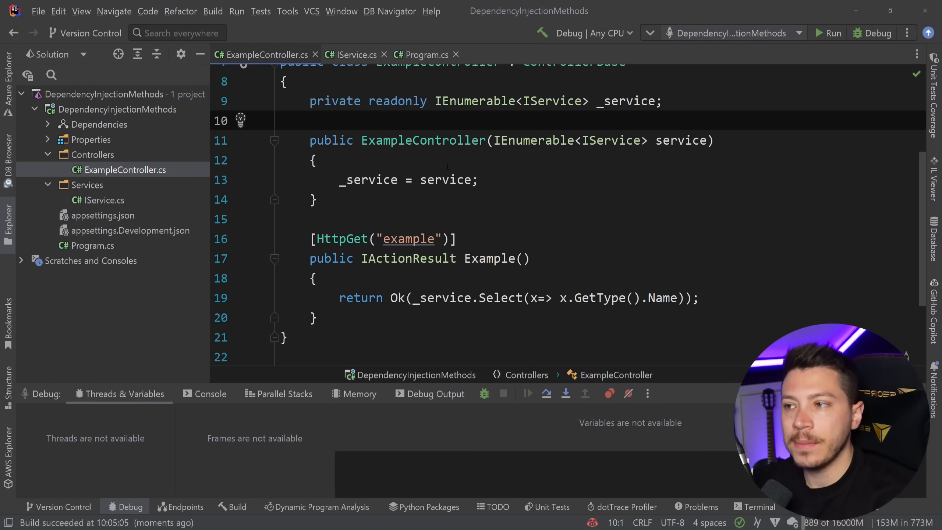
Step: In Program.cs, retype the first AddSingleton call's name to browse other Add methods
click(426, 54)
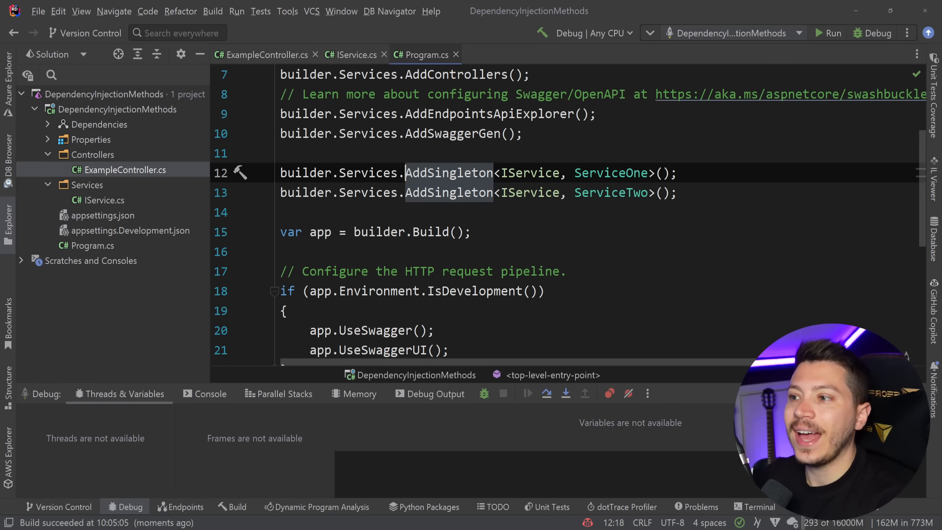
double_click(448, 173)
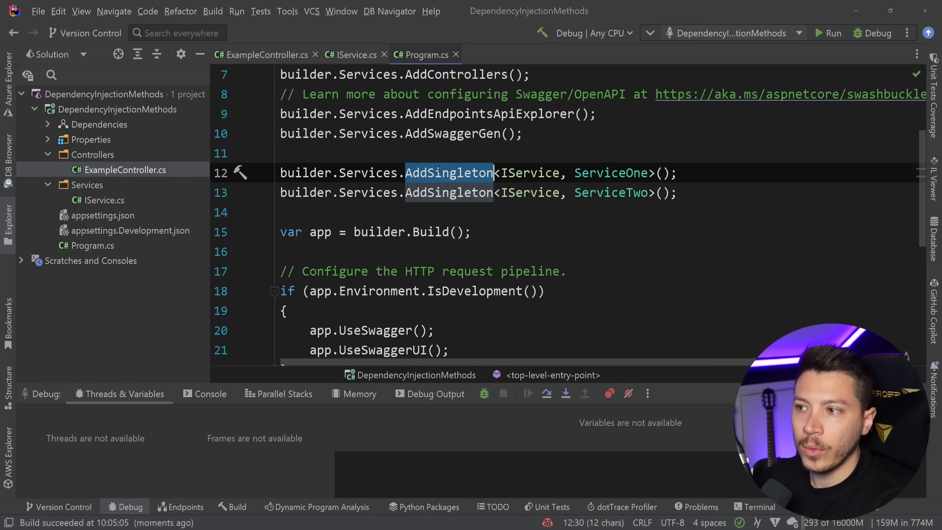
text(d)
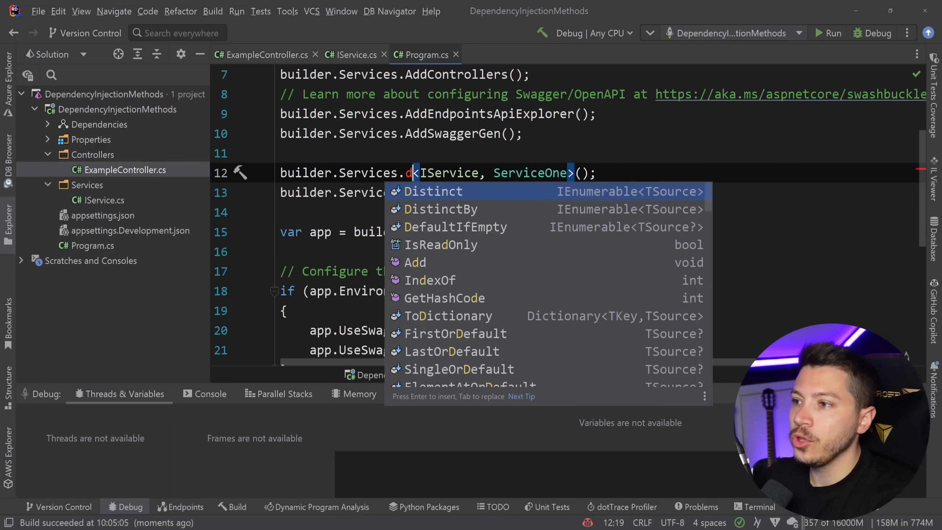
text(Add)
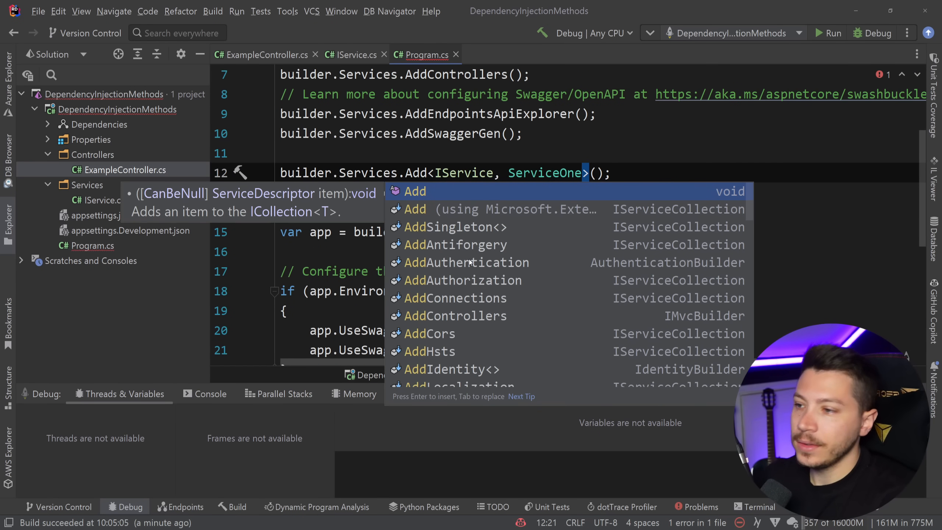
text(Sc)
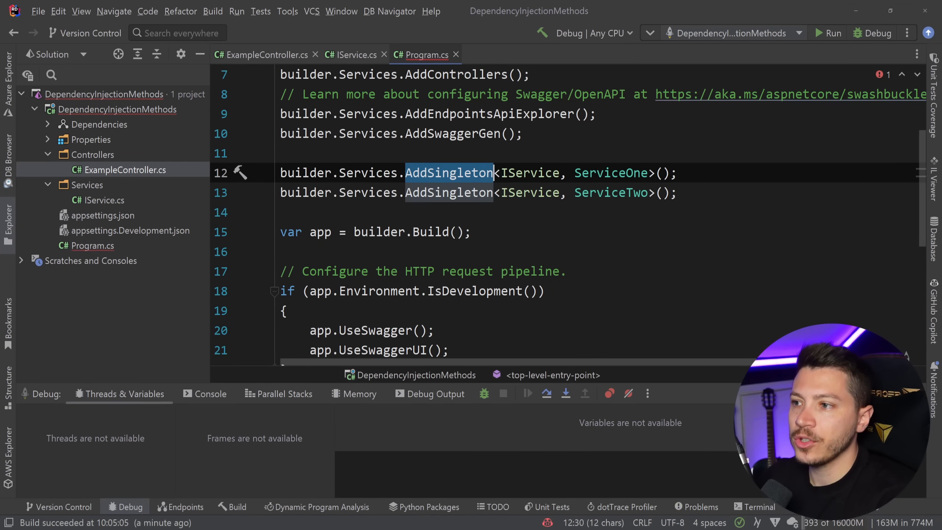
Step: Declare var descriptor = new ServiceDescriptor(typeof(IService), typeof(ServiceOne), …) and delete the trial Add line
text(var)
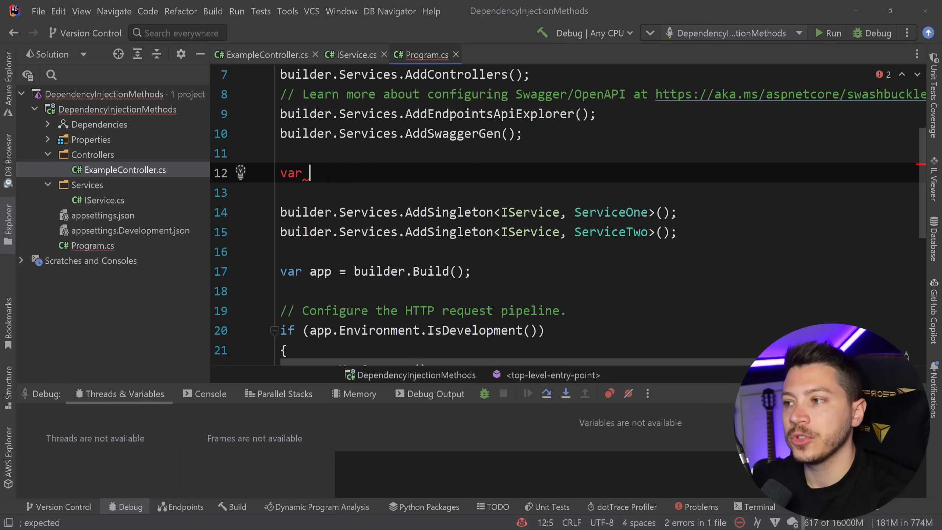
text(descript)
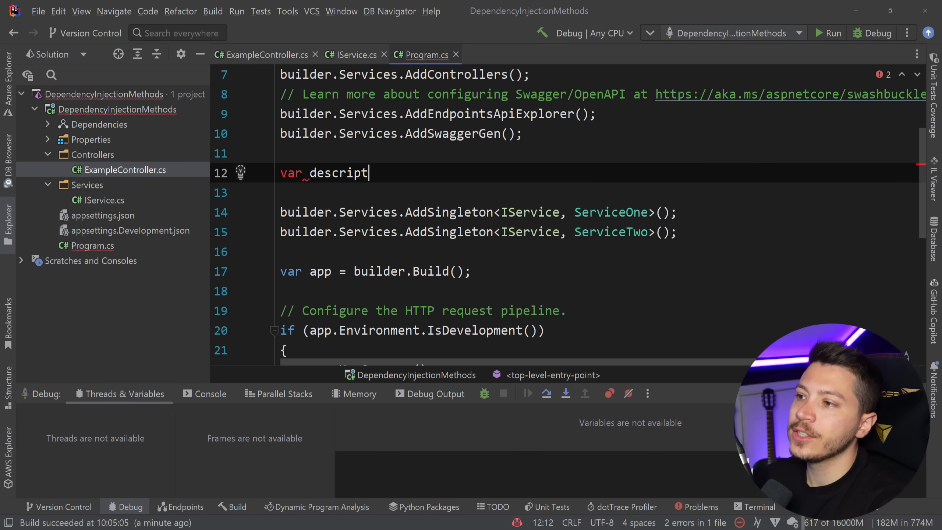
text(or = new ServiceDescriptor(typeof()
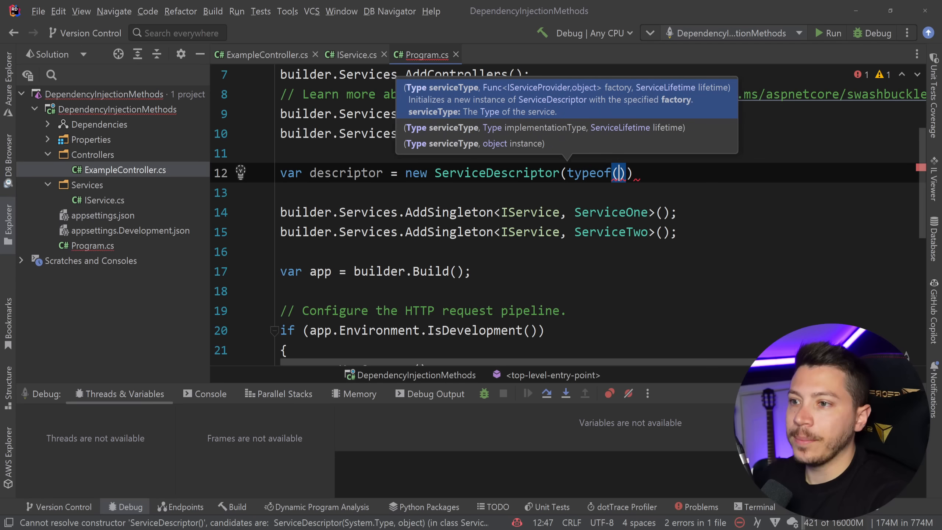
text(IService)
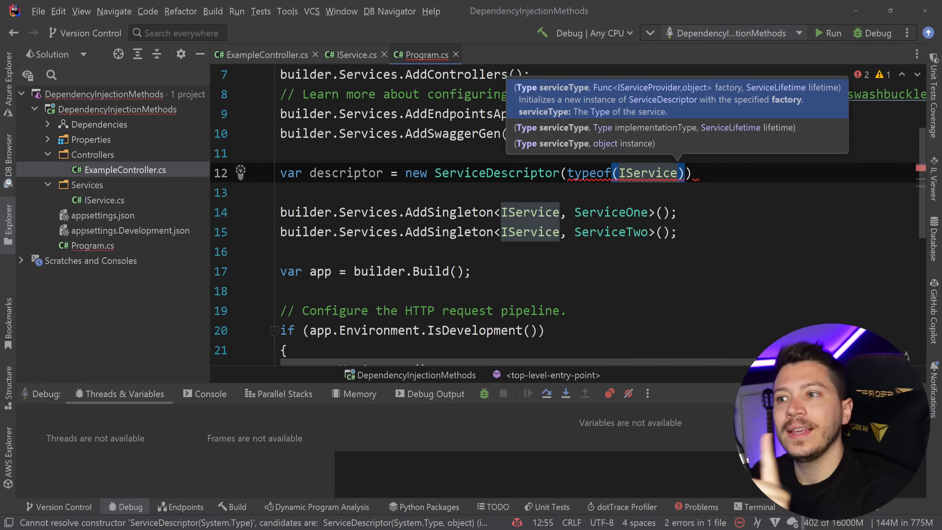
text(,)
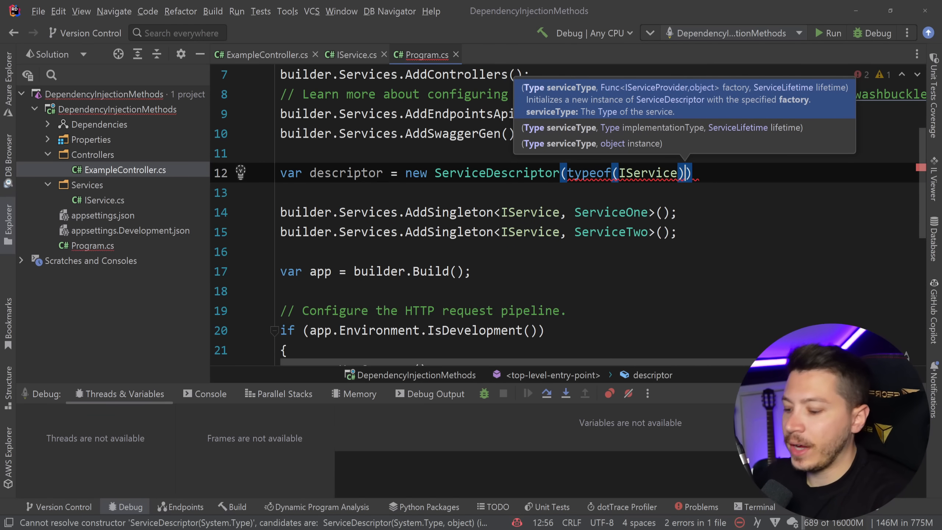
text(, typeof(ServiceOne)
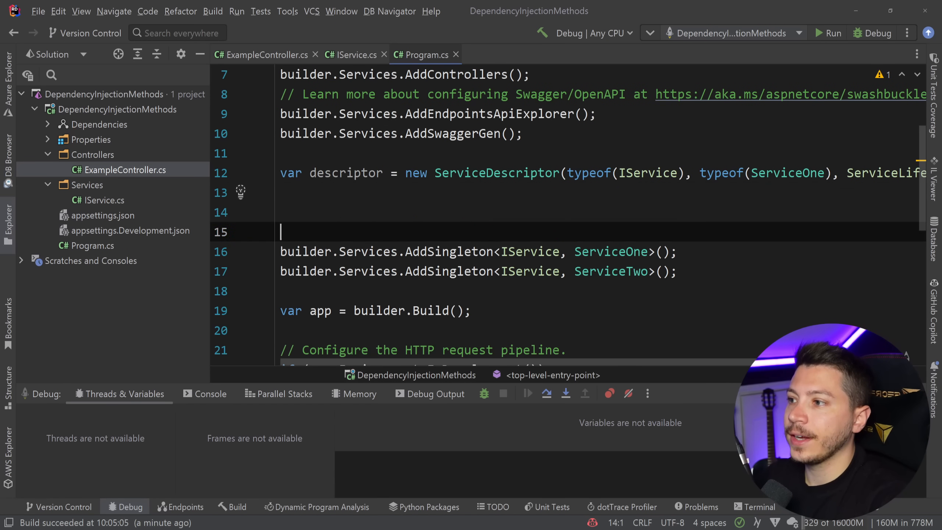
text(builder.Services.Add(descriptor);)
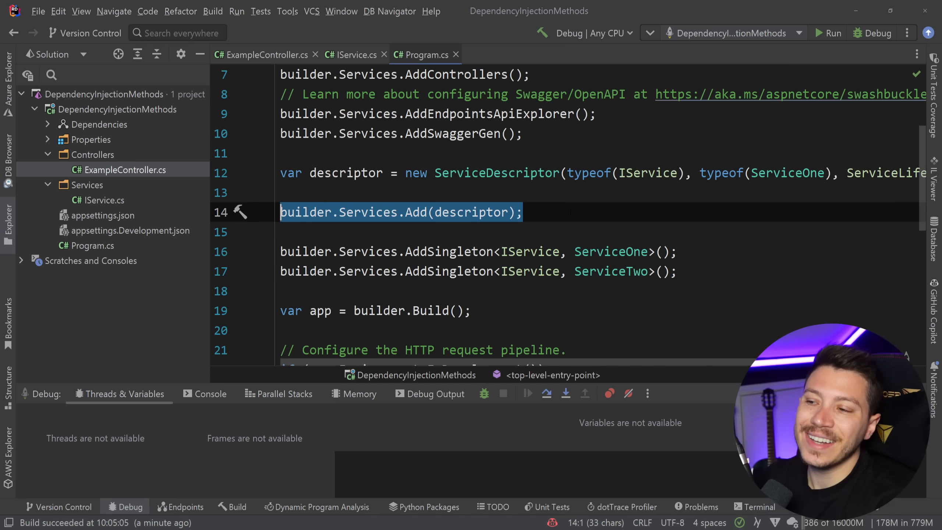
key(Delete)
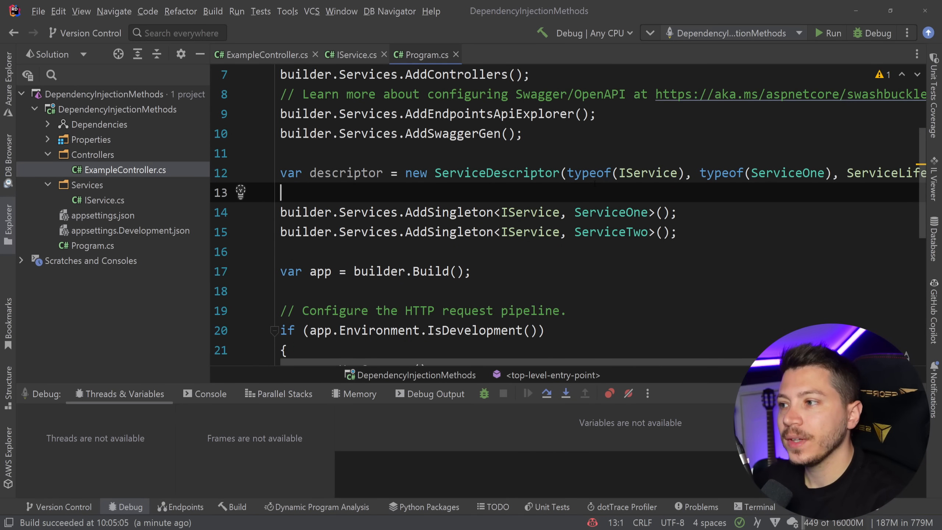
Step: Add TryAddSingleton<IService, ServiceOne> and <IService, ServiceTwo> registrations, replacing the AddSingleton lines
text(builder.Services)
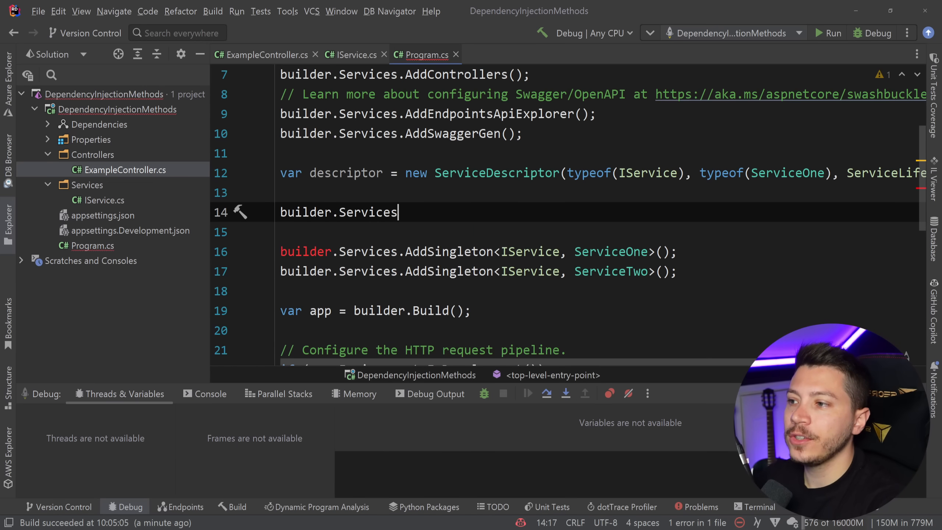
text(.TryAdd)
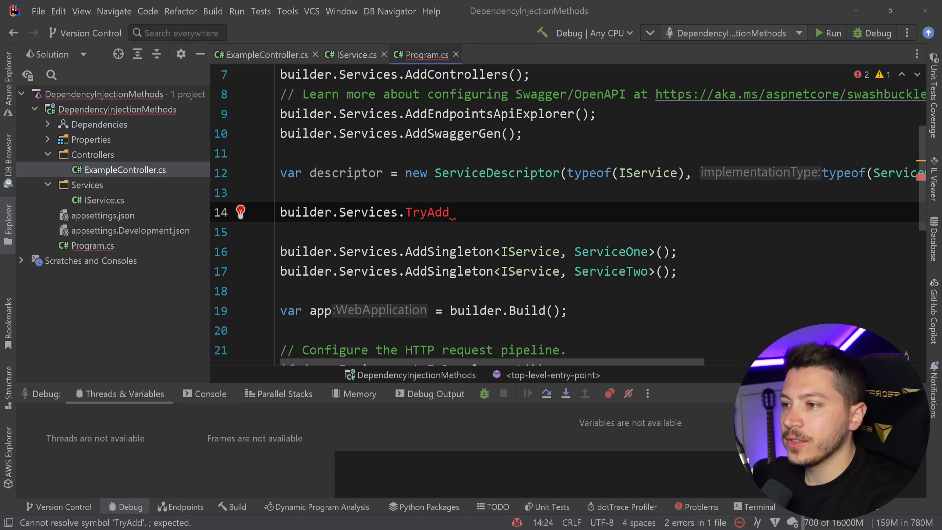
text(S)
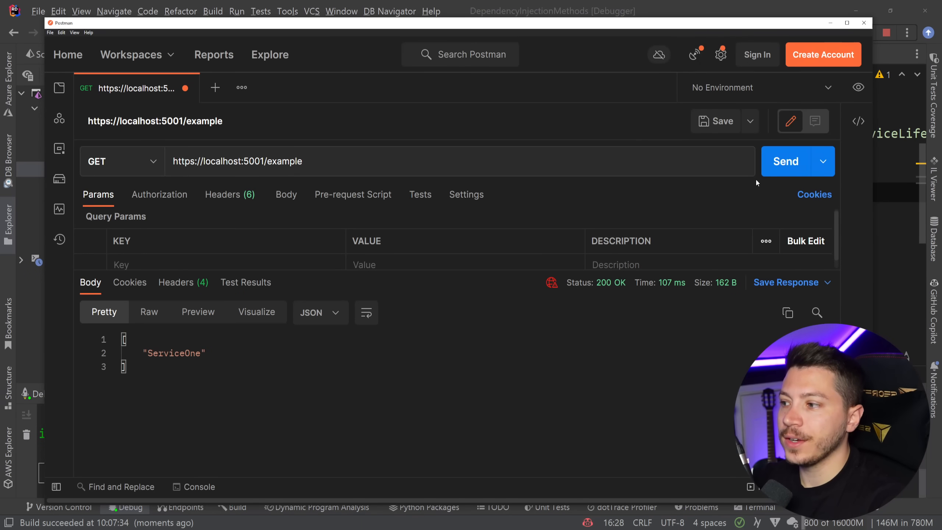
mouse_move(726, 223)
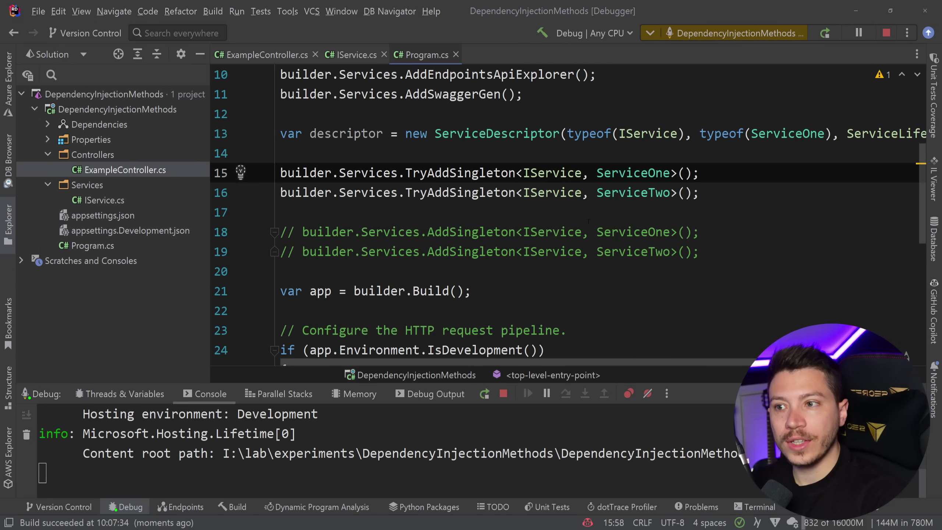
double_click(551, 173)
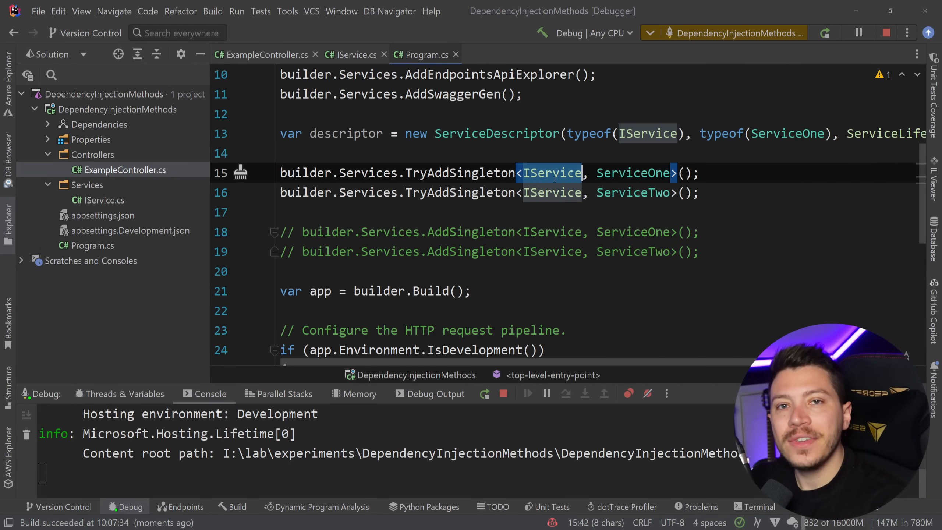
mouse_move(552, 192)
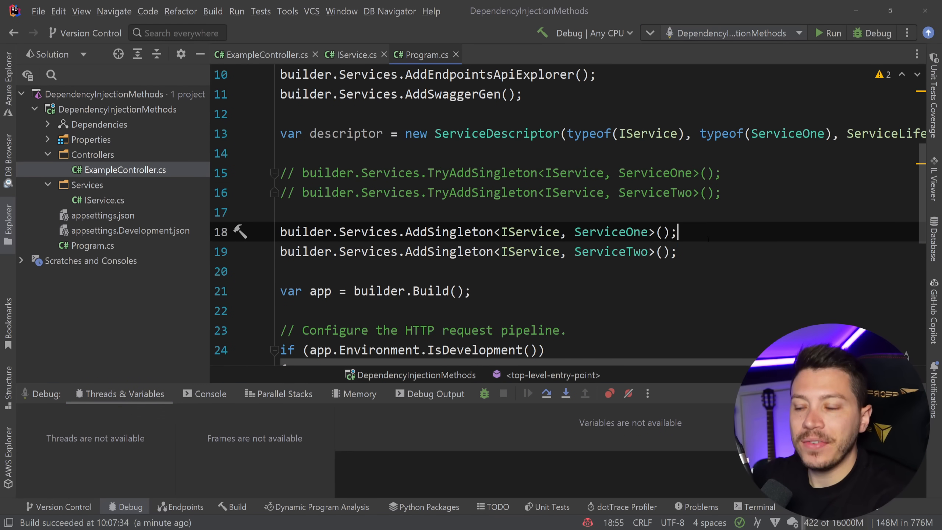
Step: Change the second AddSingleton to ServiceOne, resend the Postman request, and stop debugging
double_click(610, 251)
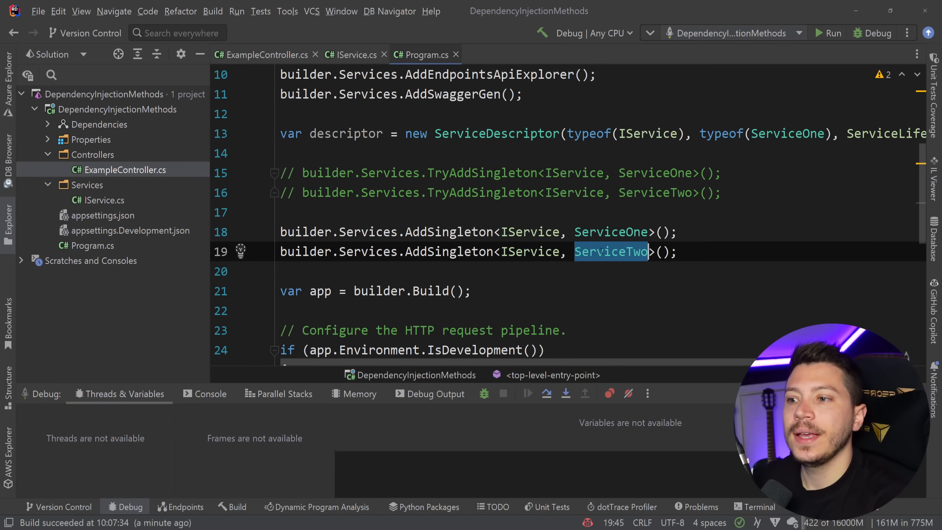
text(ServiceOne)
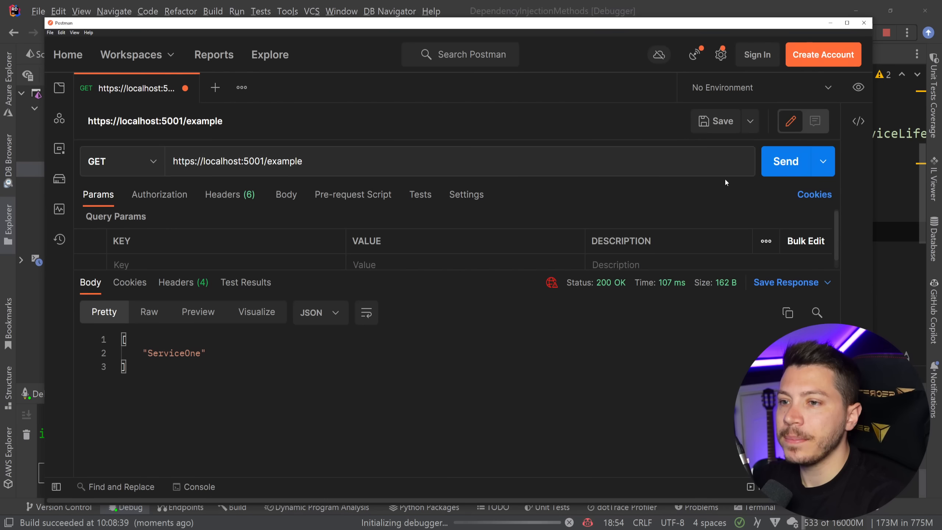
click(785, 162)
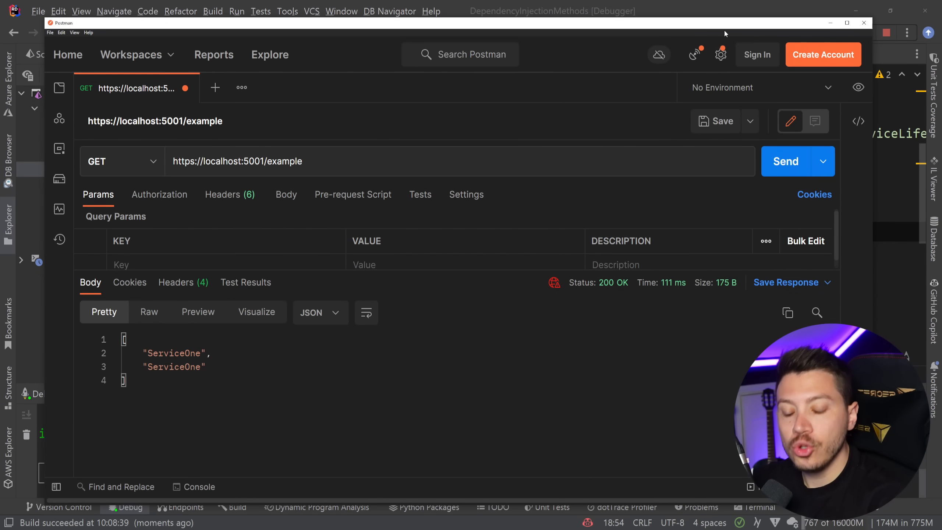
mouse_move(698, 10)
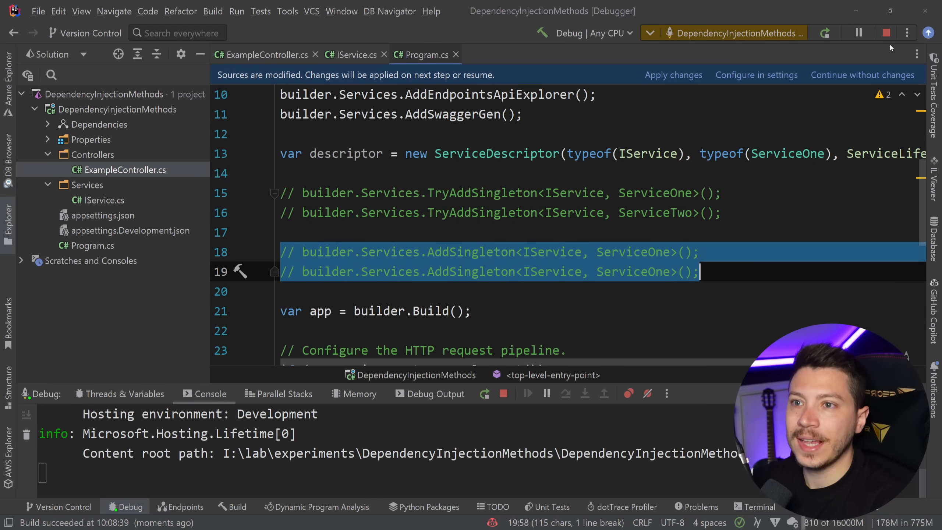
click(885, 32)
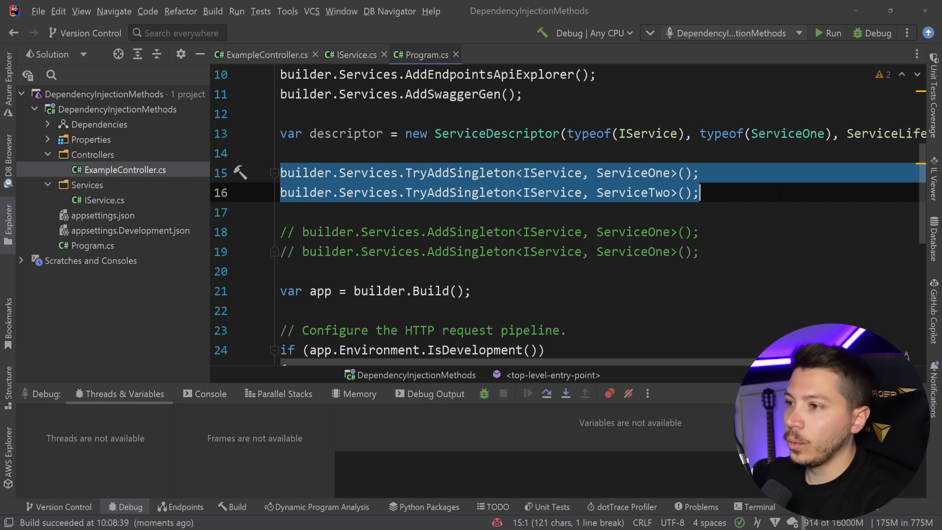
Step: Change the second TryAddSingleton to ServiceOne and start a new builder statement below
text(ServiceOne)
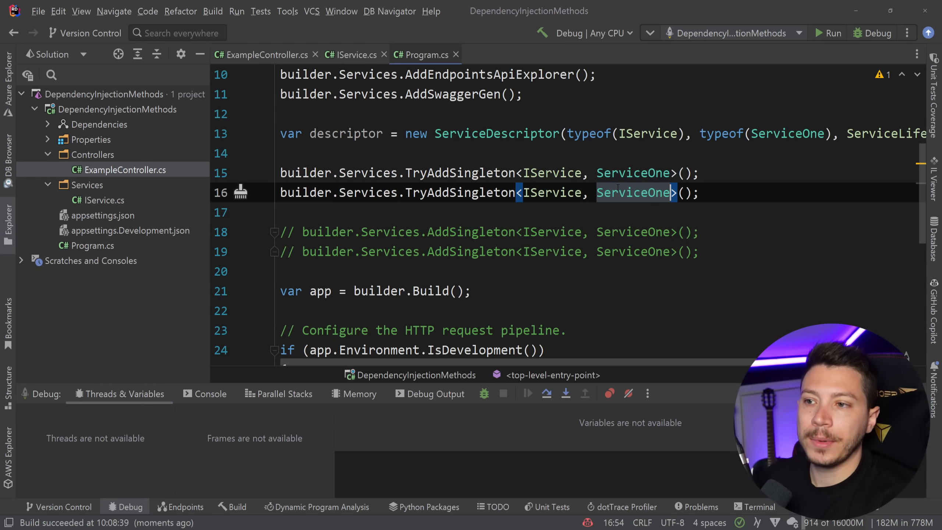
click(233, 506)
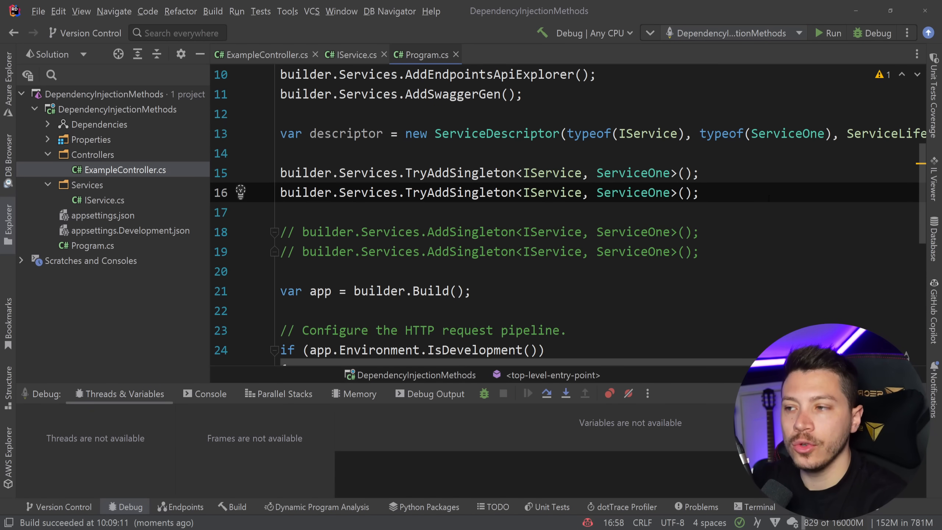
text(b)
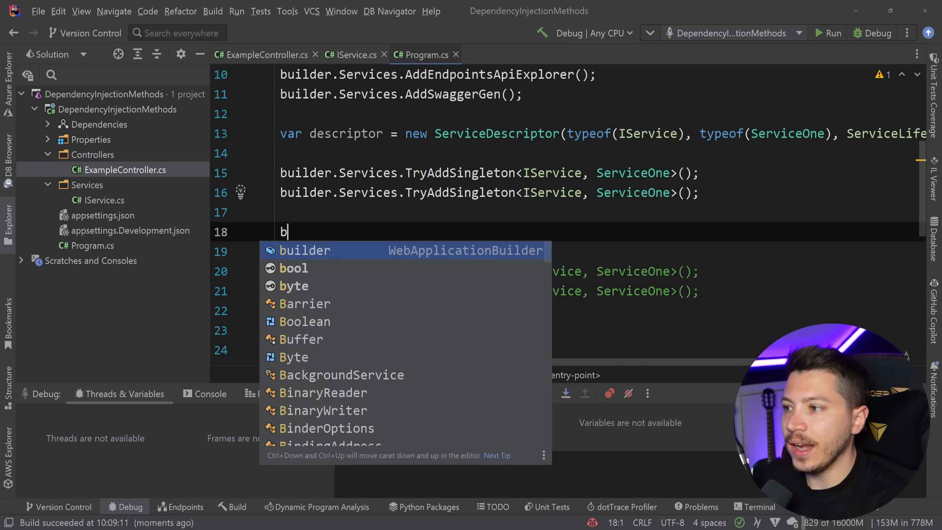
Step: Add builder.Services.TryAddEnumerable(descriptorOne) with descriptorOne and descriptorTwo declared for ServiceOne and ServiceTwo
text(uilder.Services.TryAddEnumerable(new []{});)
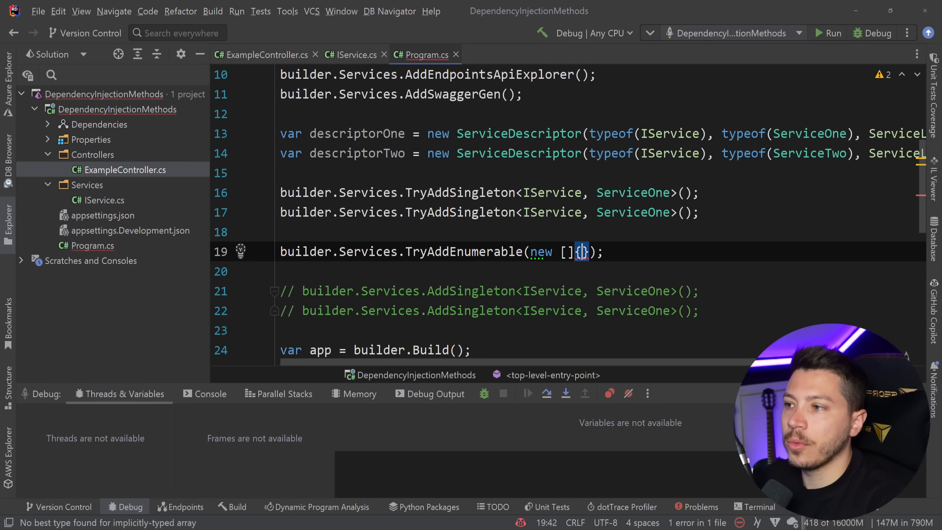
text(descriptorOne)
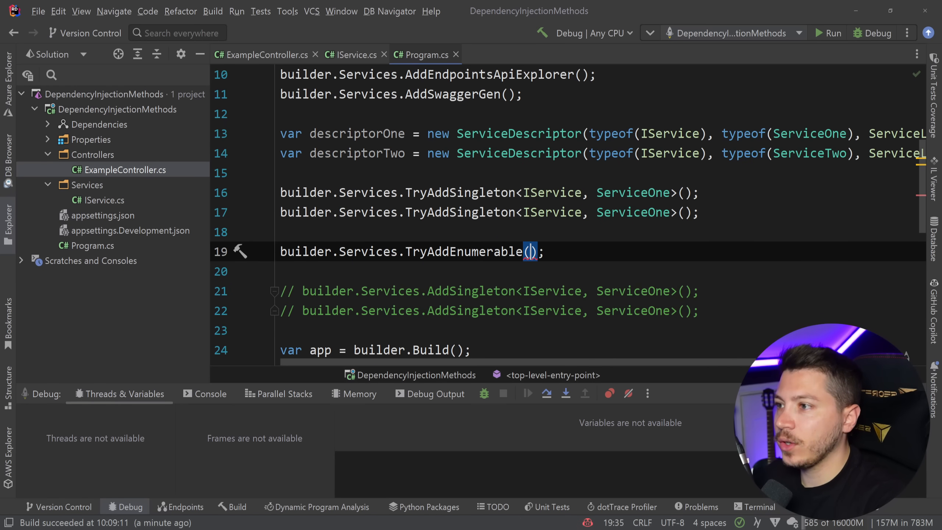
text(descriptorOne)
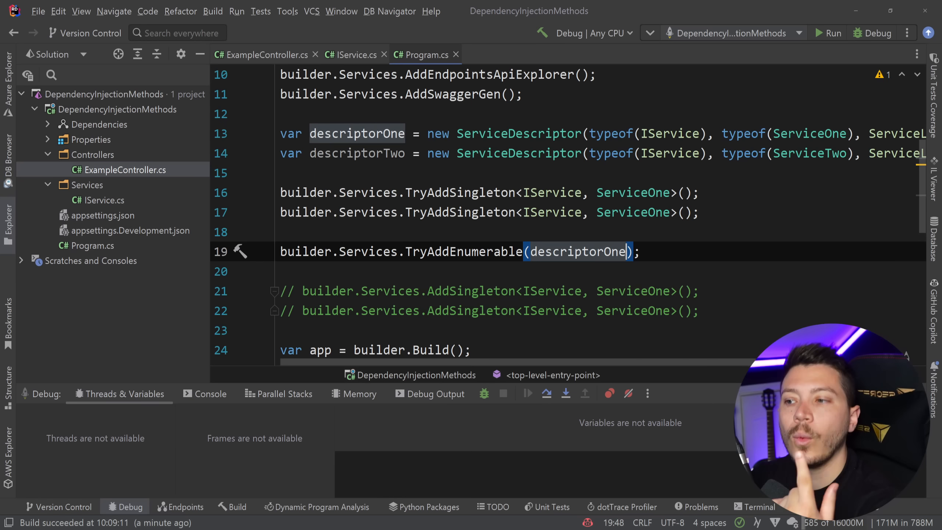
double_click(464, 251)
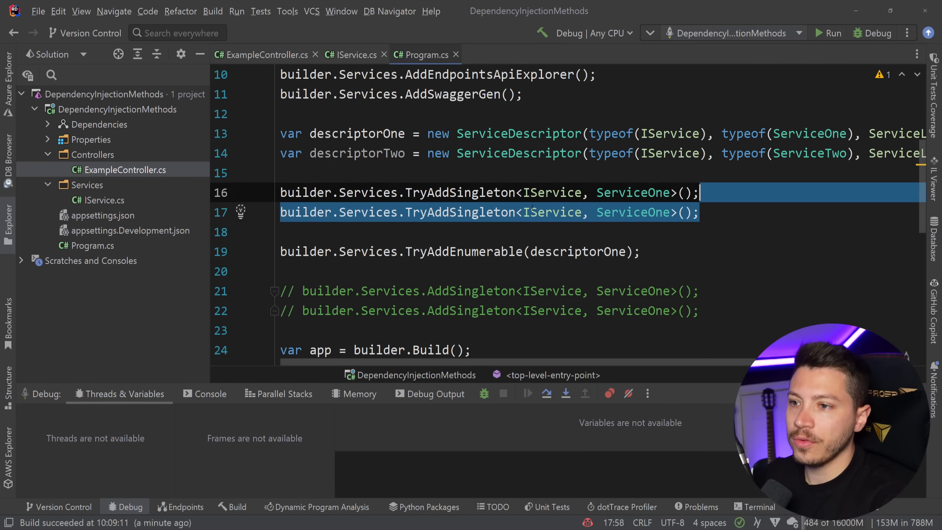
Step: Comment out TryAddSingleton calls, add TryAddEnumerable(descriptorTwo) lines, and duplicate the descriptorTwo declaration
key(ctrl+slash)
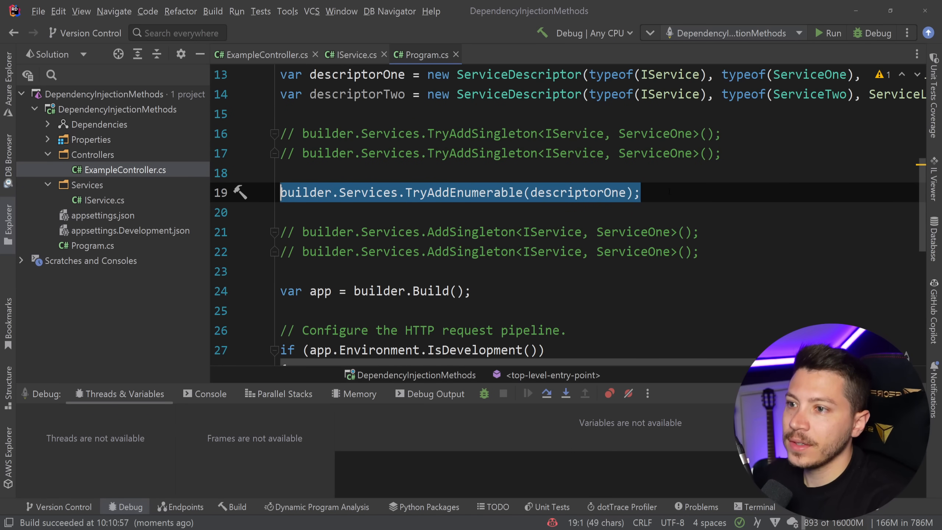
text(builder.Services.TryAddEnumerable(descriptorTwo);)
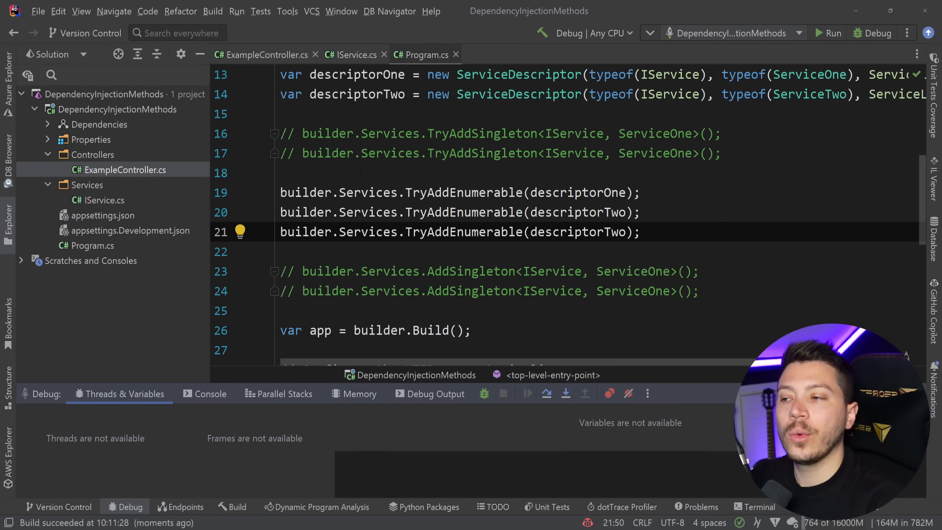
scroll(up, 3)
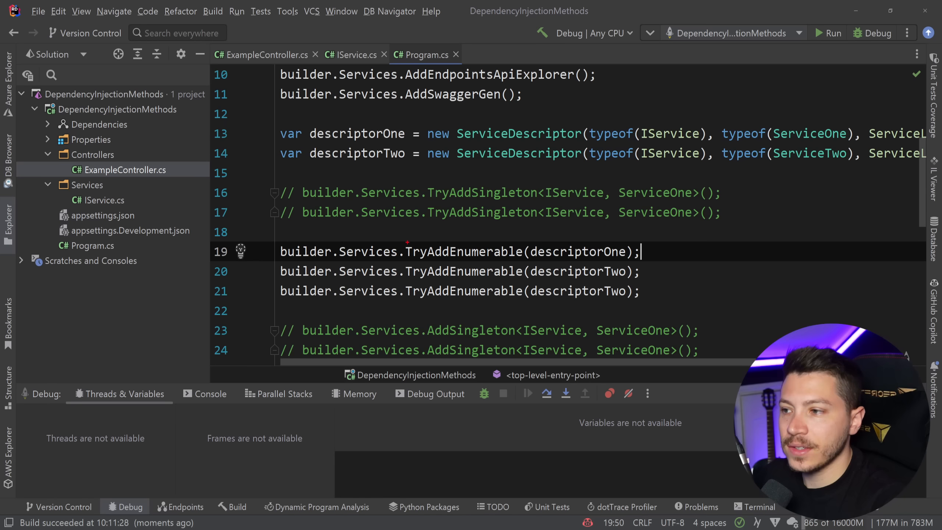
double_click(462, 250)
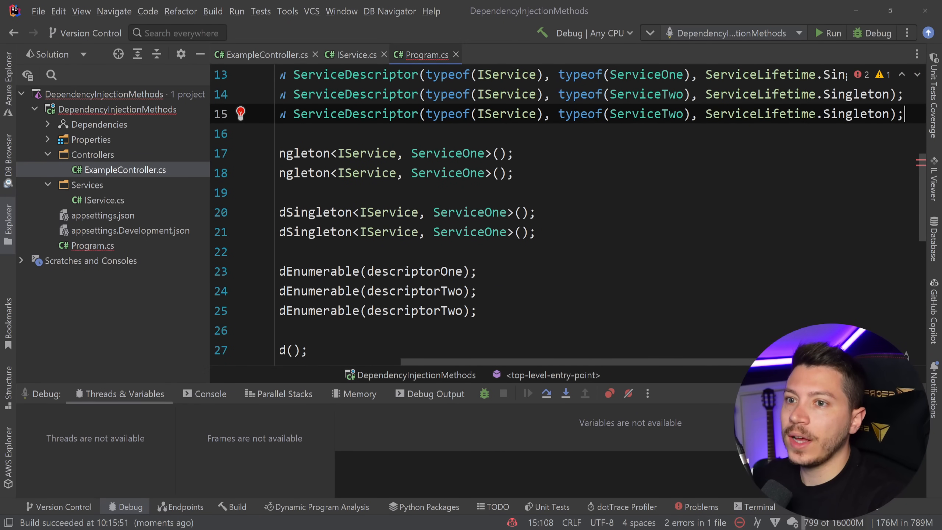
Step: Use descriptorTwoT in the third TryAddEnumerable call and run the app under the debugger
scroll(left, 3)
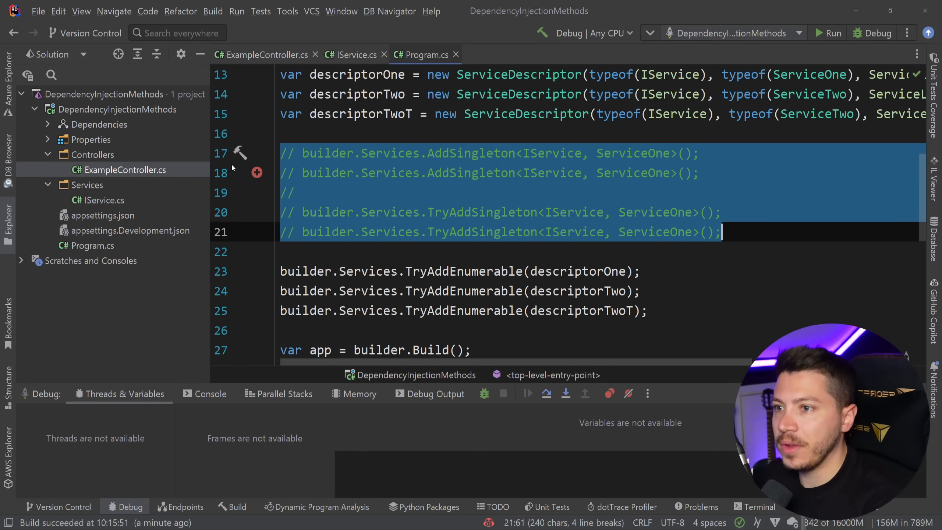
click(833, 33)
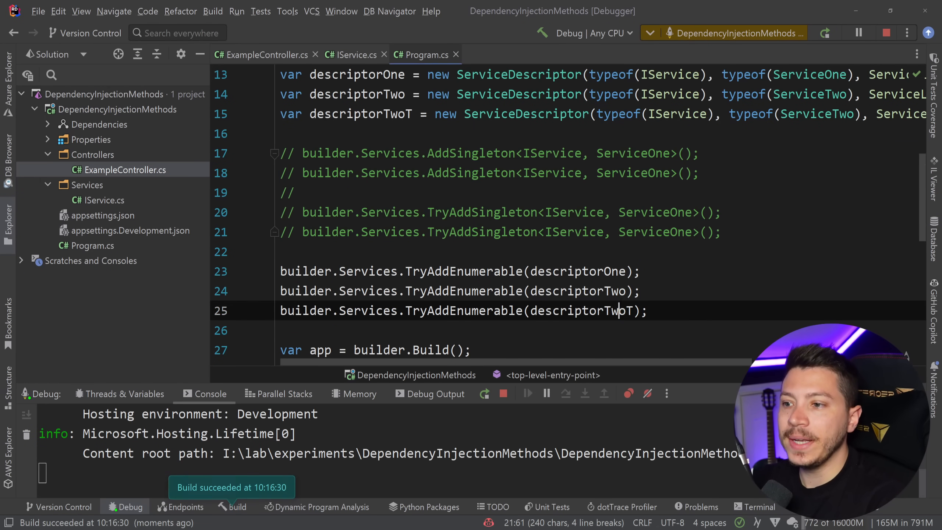
double_click(581, 311)
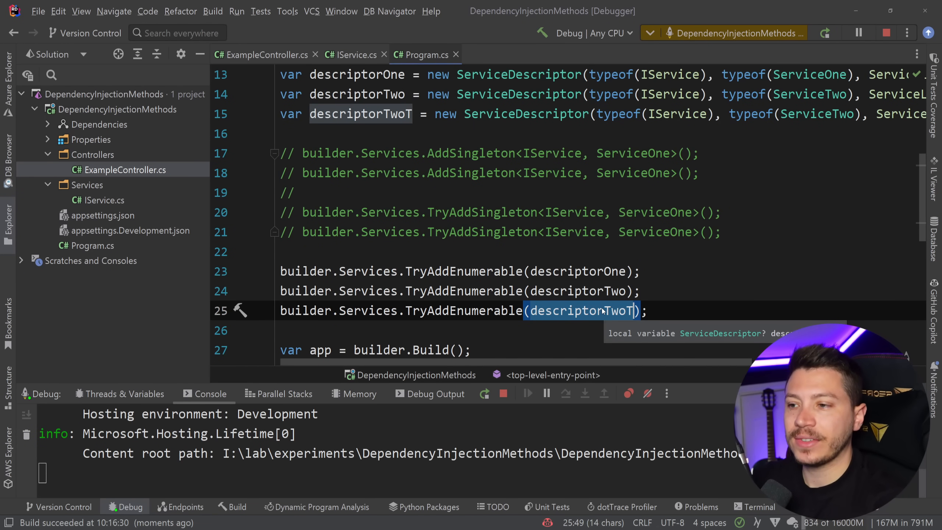